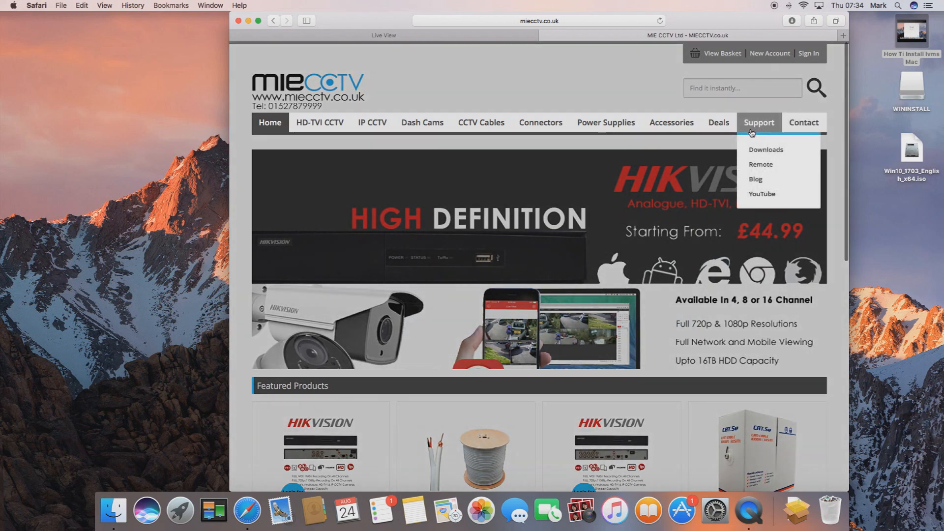
mouse_move(763, 193)
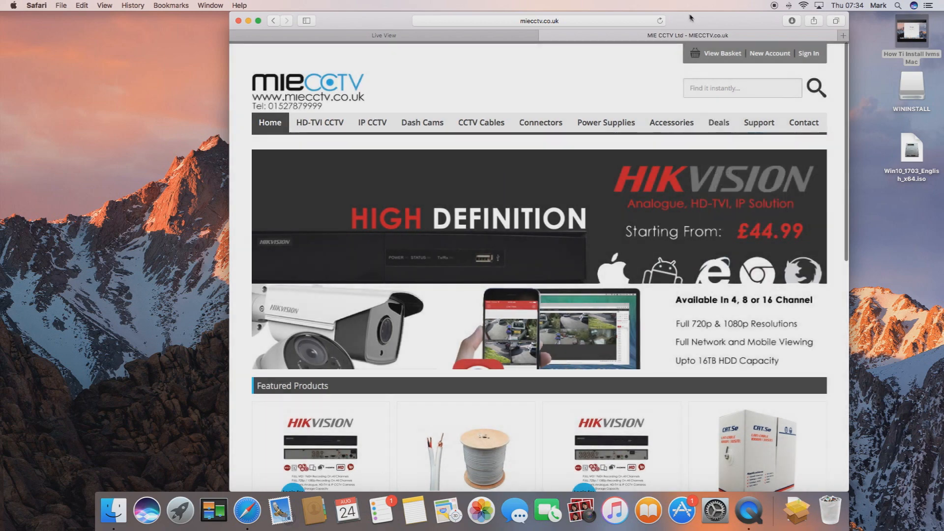
Navigate via the Support menu to the MIE CCTV Downloads page.
left_click(759, 122)
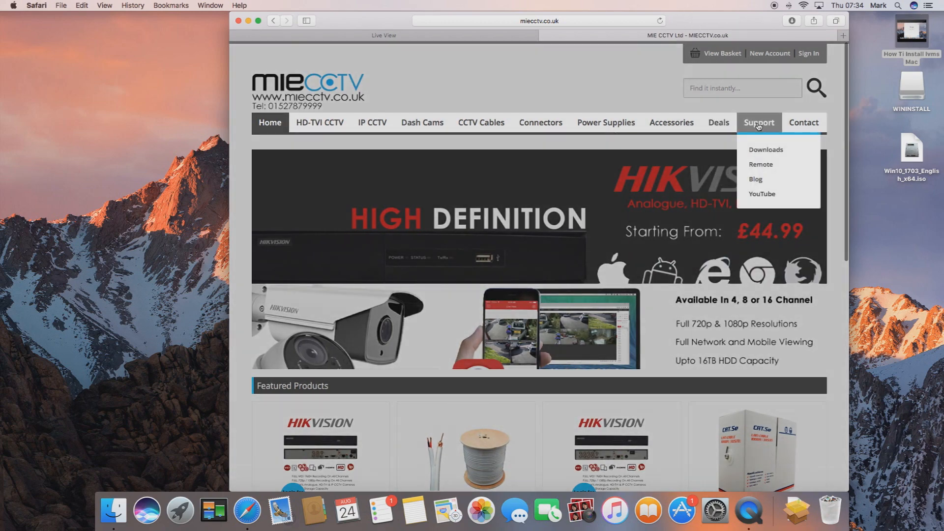
left_click(766, 150)
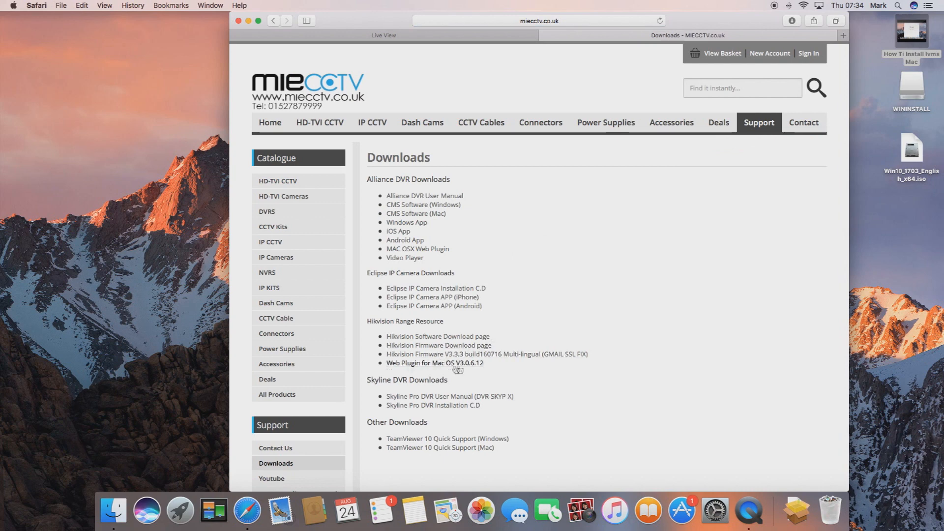
mouse_move(409, 370)
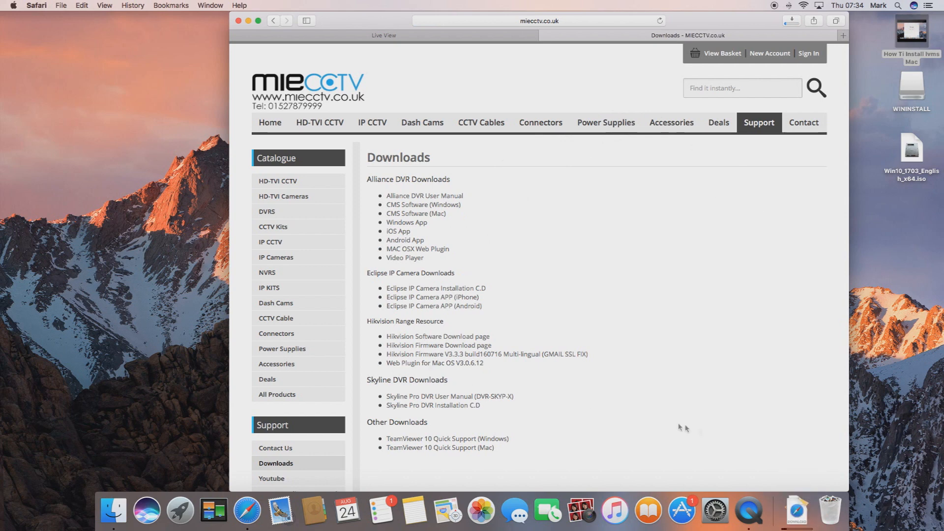
mouse_move(711, 434)
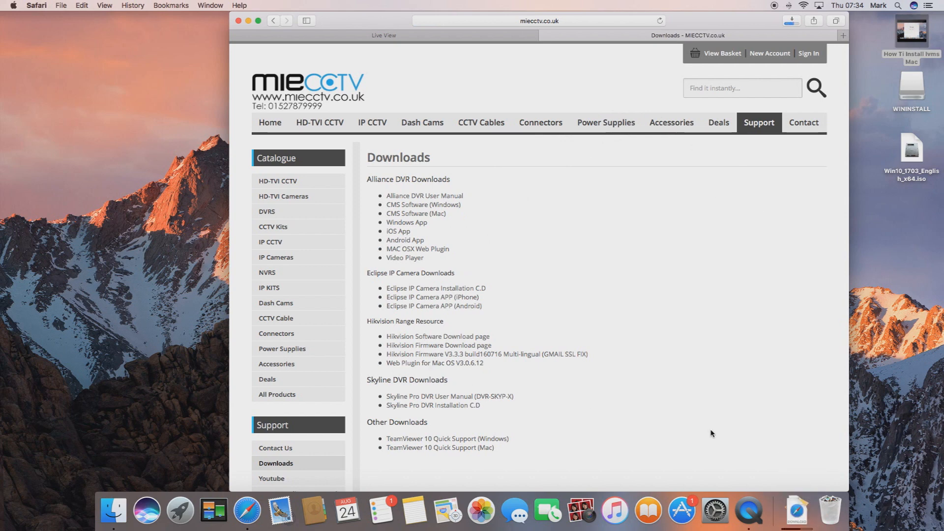
mouse_move(724, 436)
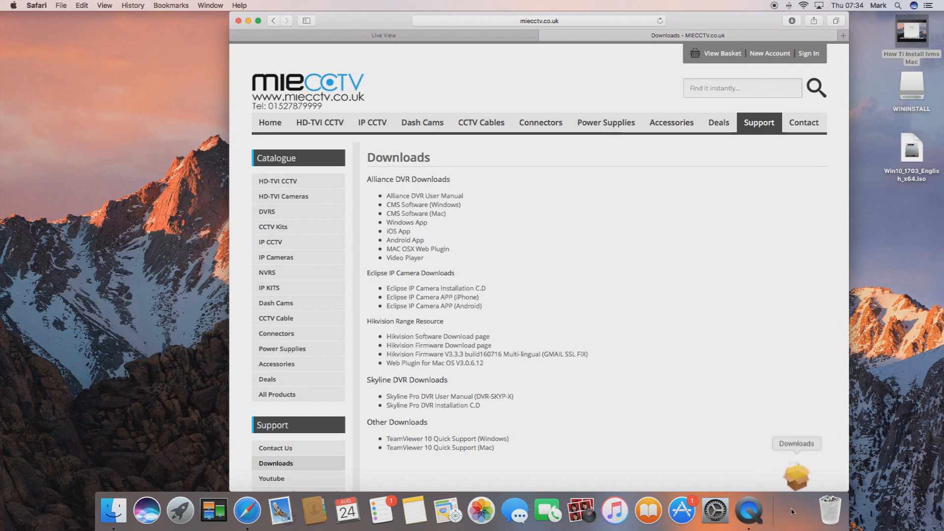
Launch WebVideoPlugin.pkg from Downloads, acknowledge the unidentified-developer block, and head to the Apple menu.
left_click(796, 475)
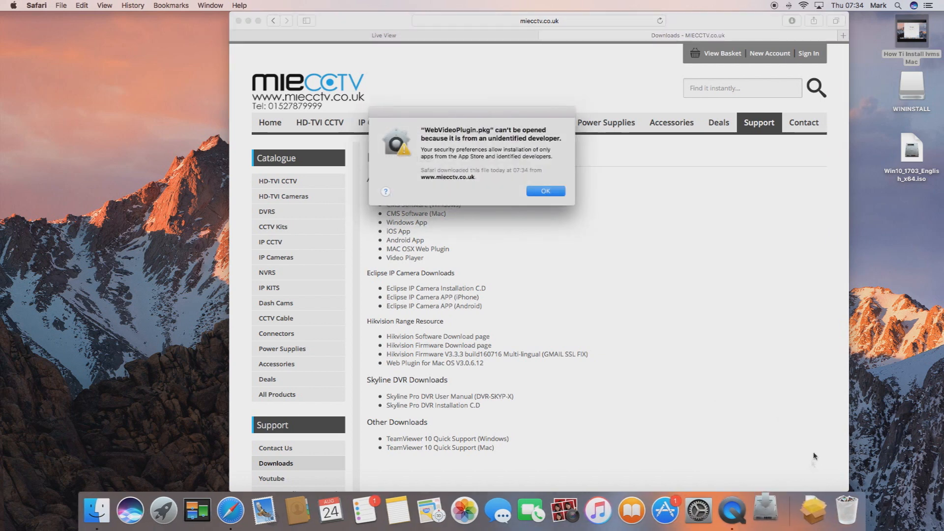
mouse_move(548, 203)
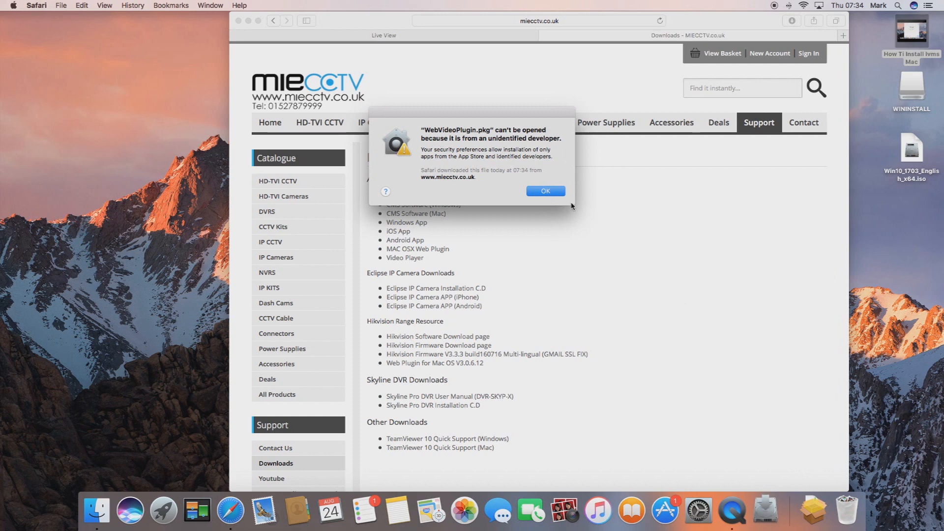
left_click(544, 191)
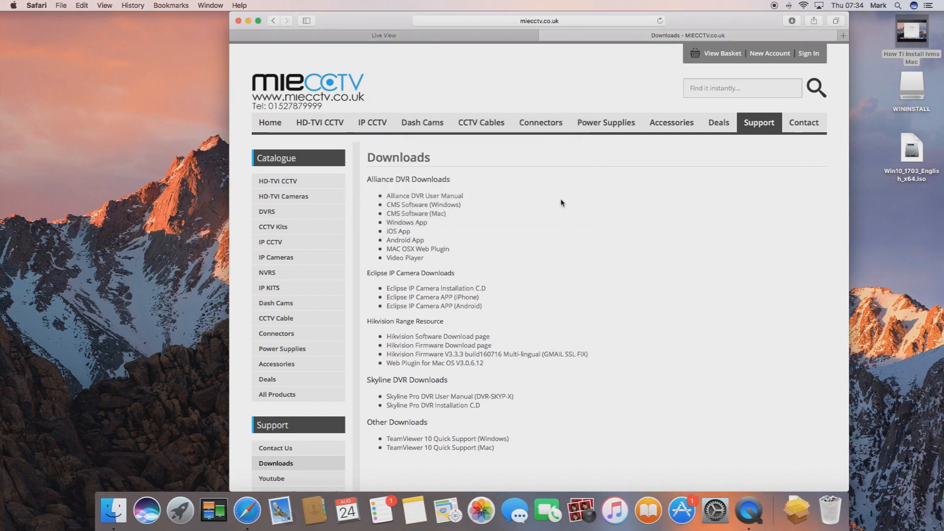
left_click(13, 4)
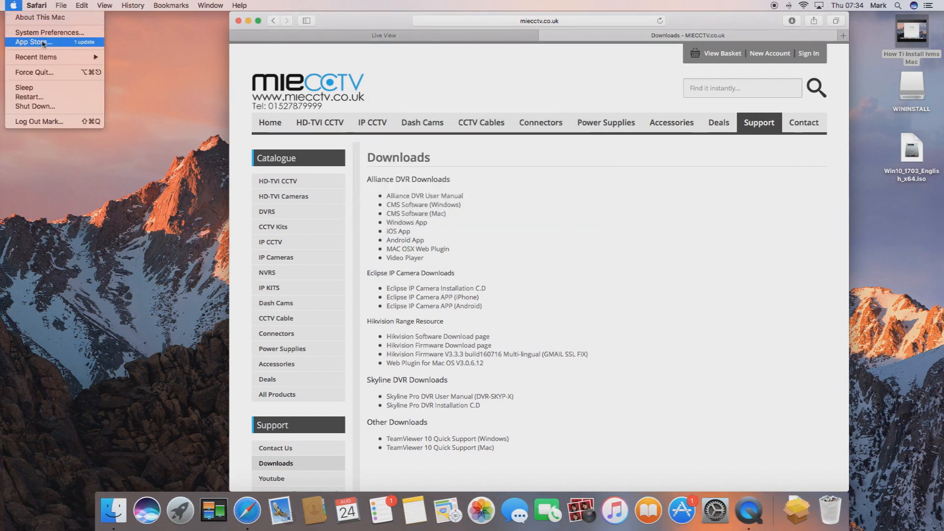
In Security & Privacy, allow the blocked WebVideoPlugin.pkg to open anyway and confirm.
left_click(49, 32)
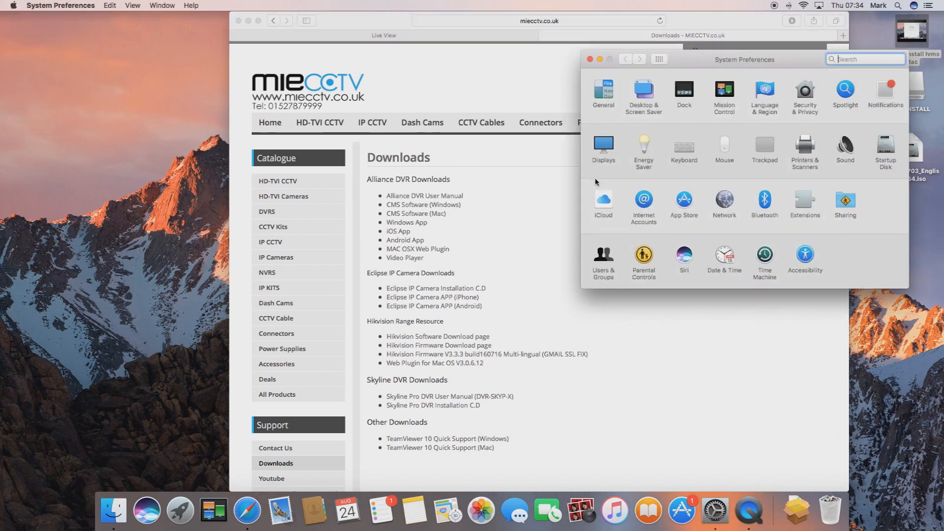
left_click(804, 93)
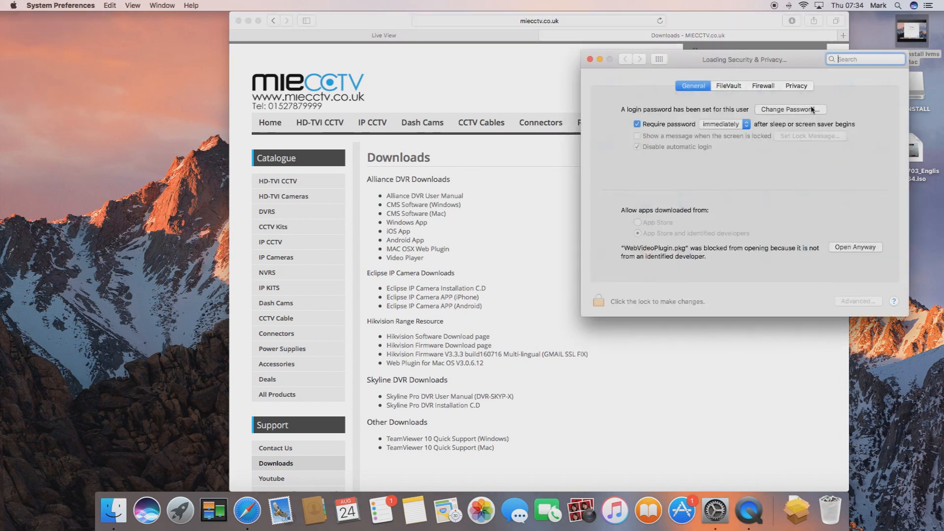
left_click(854, 246)
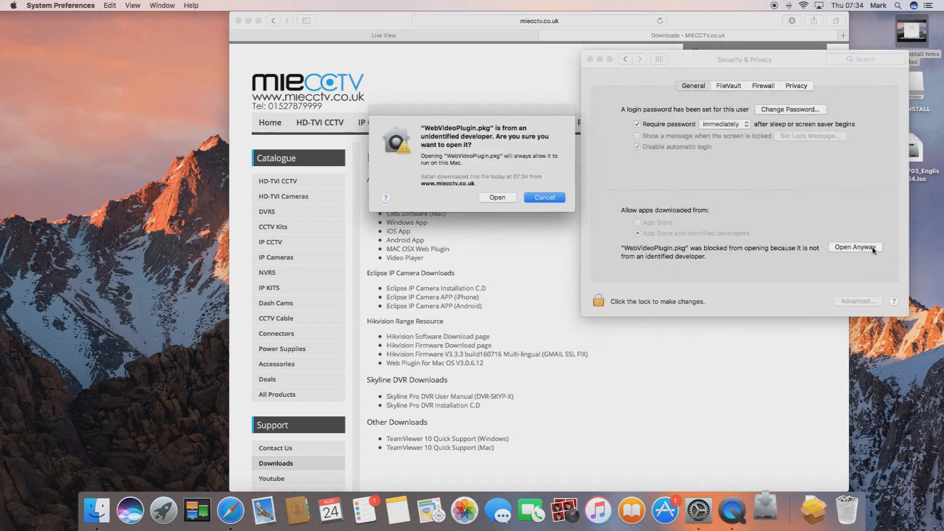
left_click(543, 197)
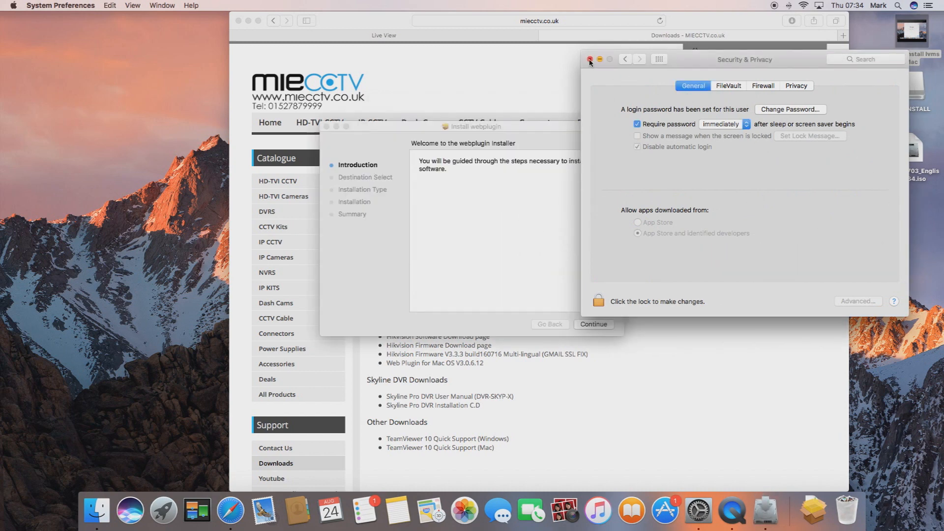
Run the webplugin installer through Continue and Install, authorise with the password, and close it on success.
left_click(590, 59)
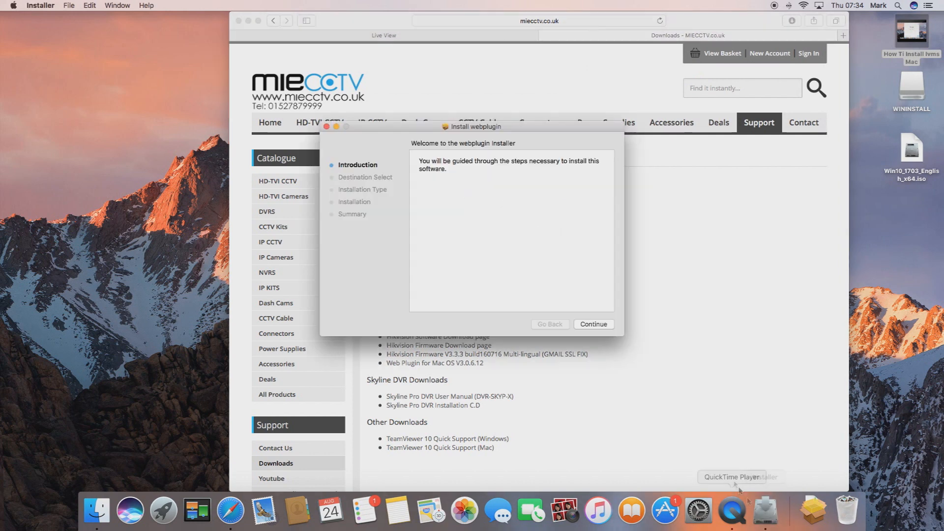
left_click(592, 324)
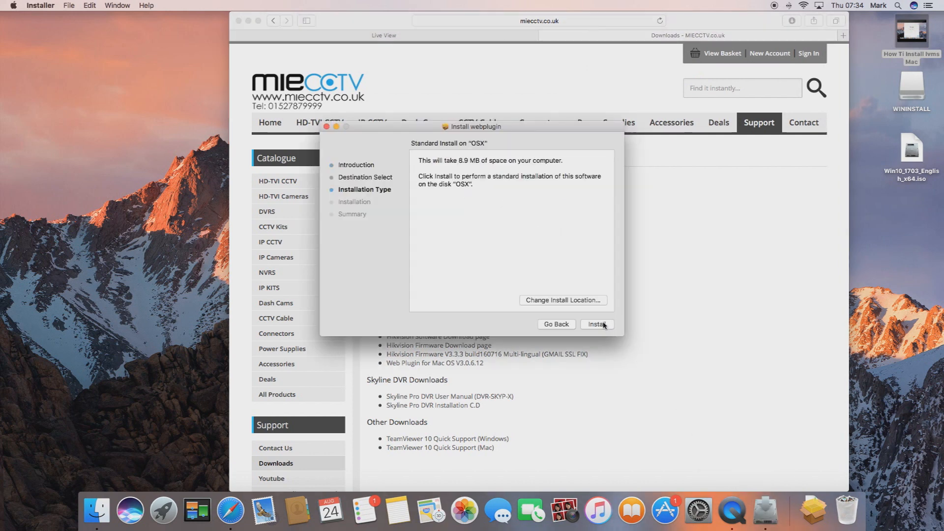
left_click(596, 323)
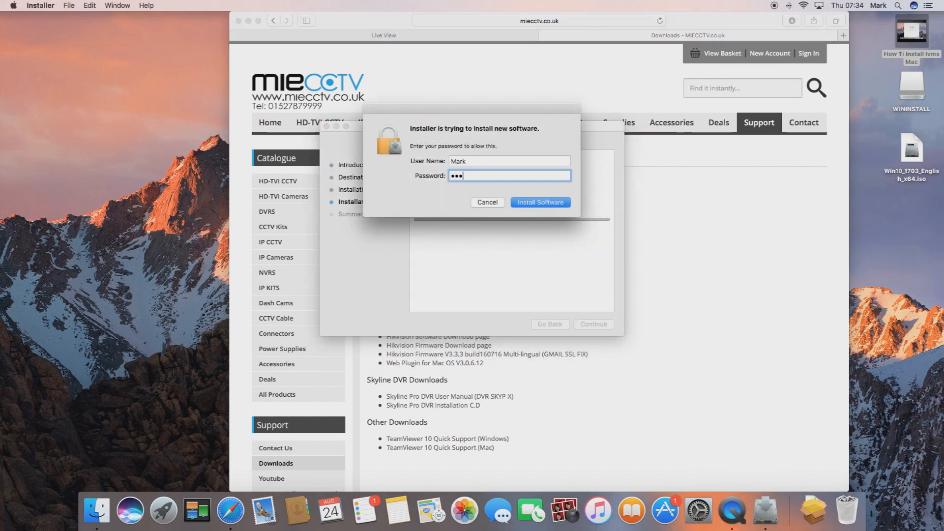
left_click(540, 202)
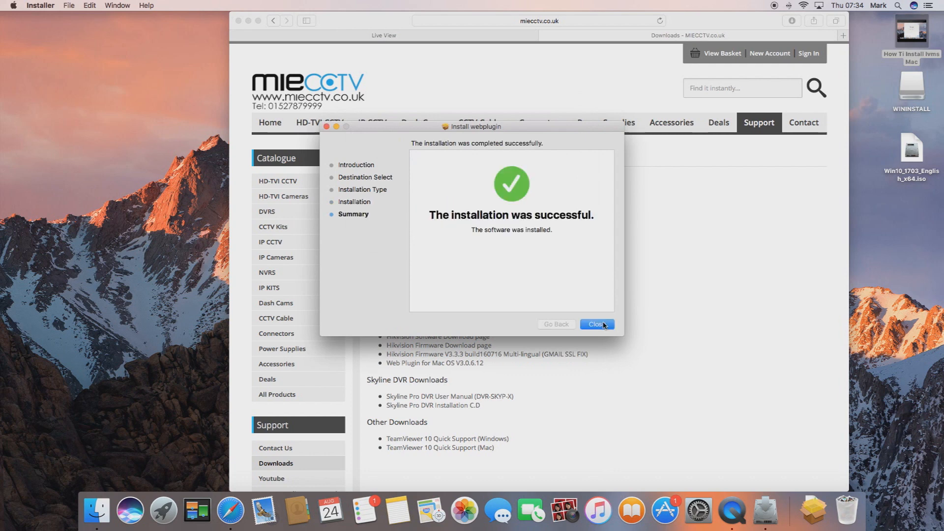
left_click(596, 323)
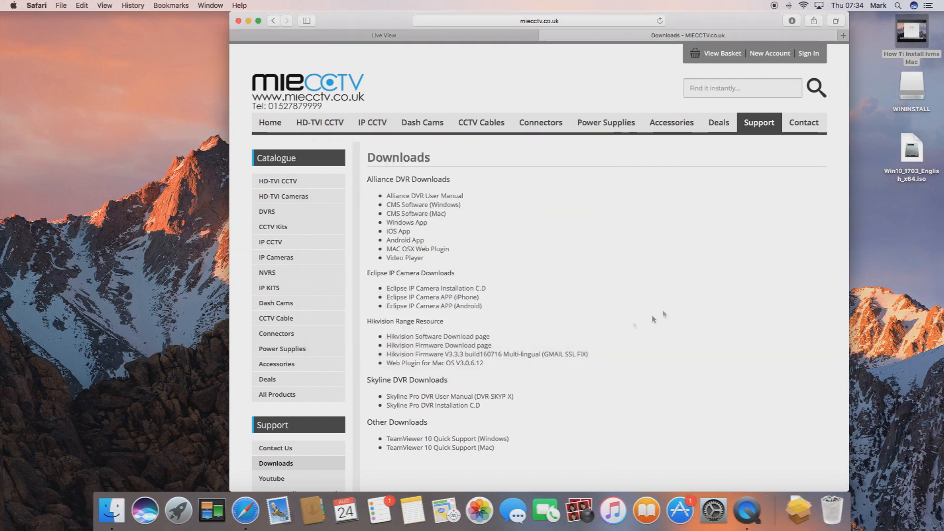
Check the Live View tab still lacks the plug-in, close the window and quit Safari from the Dock.
left_click(382, 36)
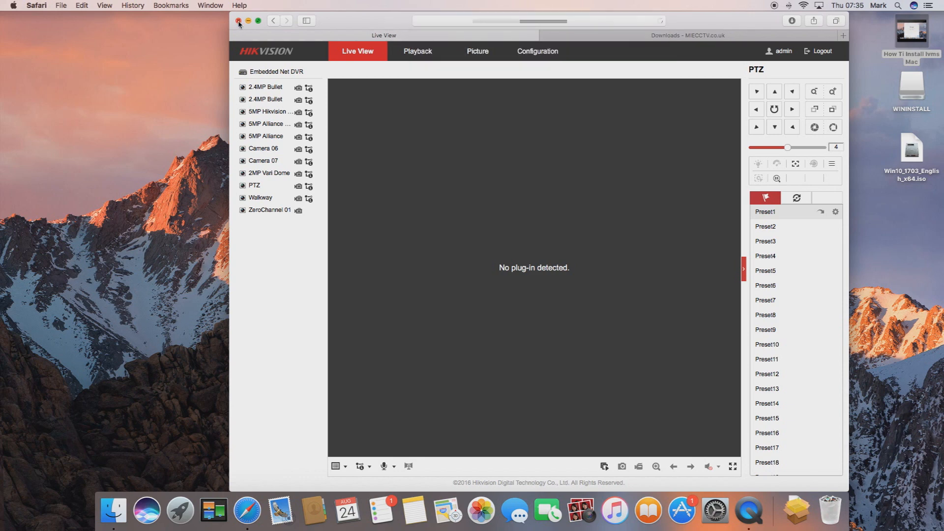
left_click(239, 20)
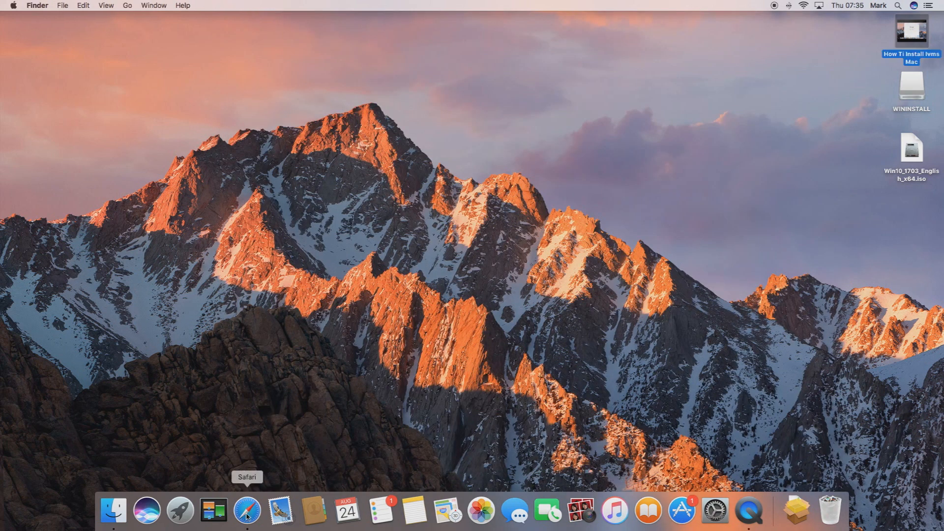
right_click(246, 513)
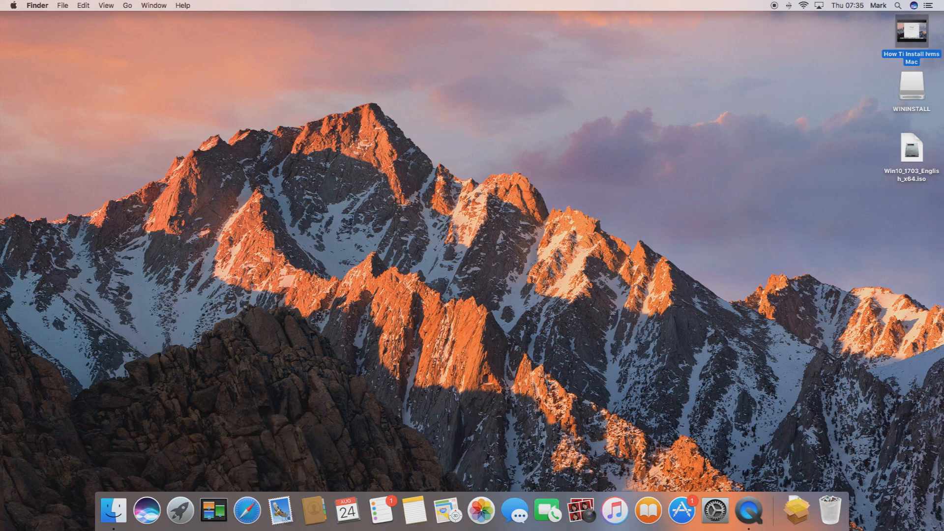
Relaunch Safari, go to the 'alliance' DVR address and trust alliance.my-cctv.com to use the plug-in.
left_click(246, 510)
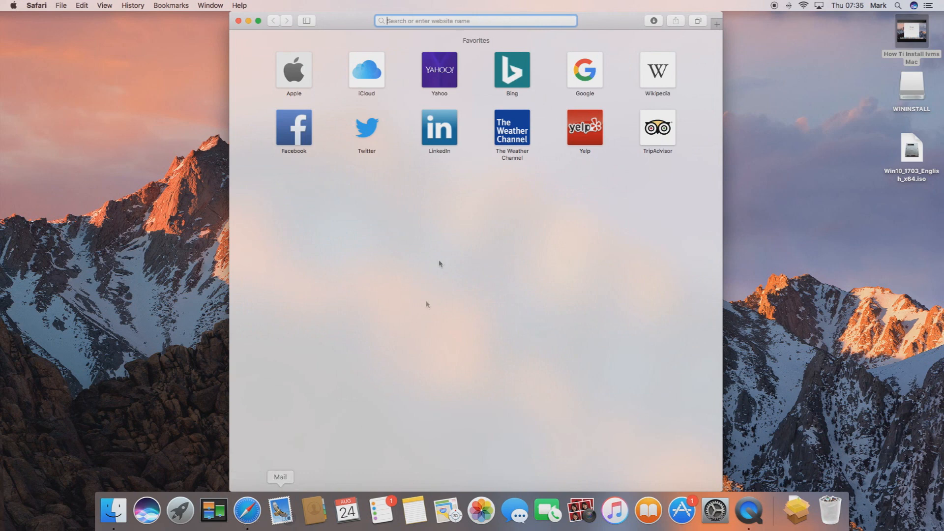
type("a")
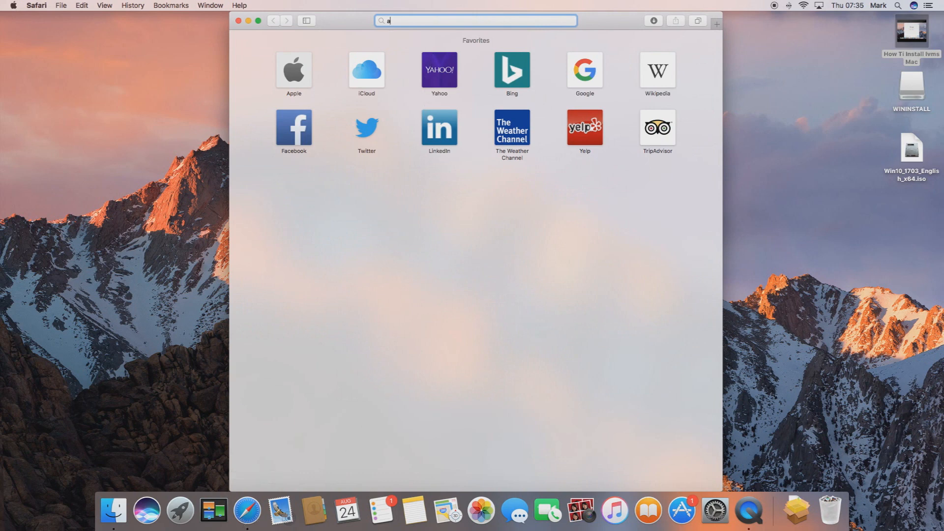
type("lliance")
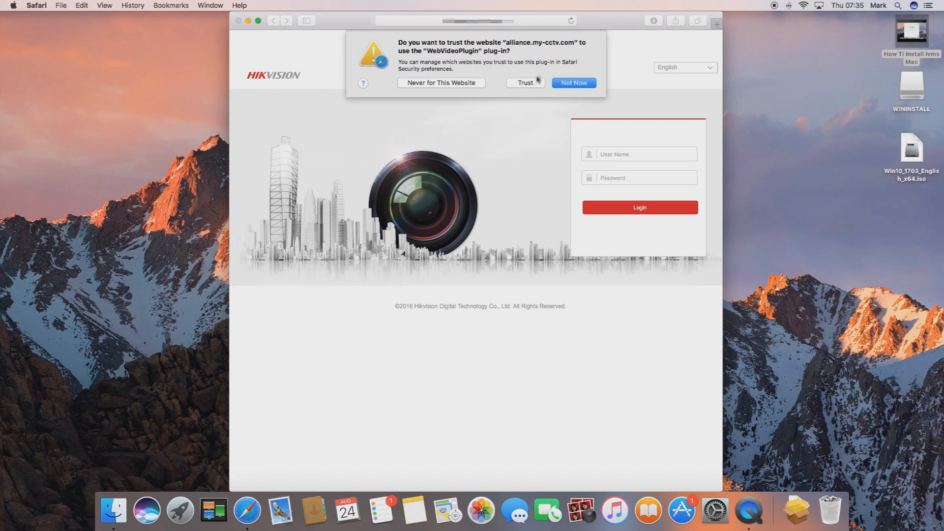
left_click(525, 82)
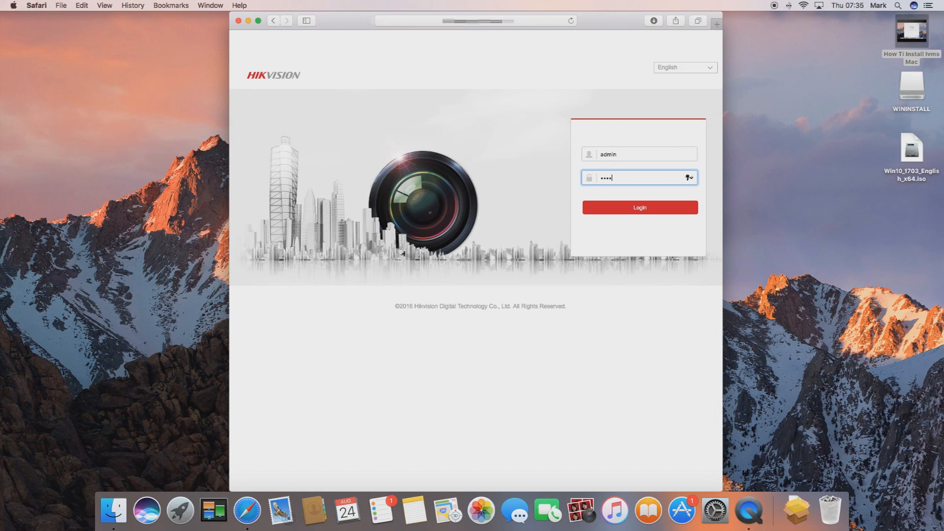
Log in to the DVR without saving the password and start live view on all cameras.
left_click(640, 207)
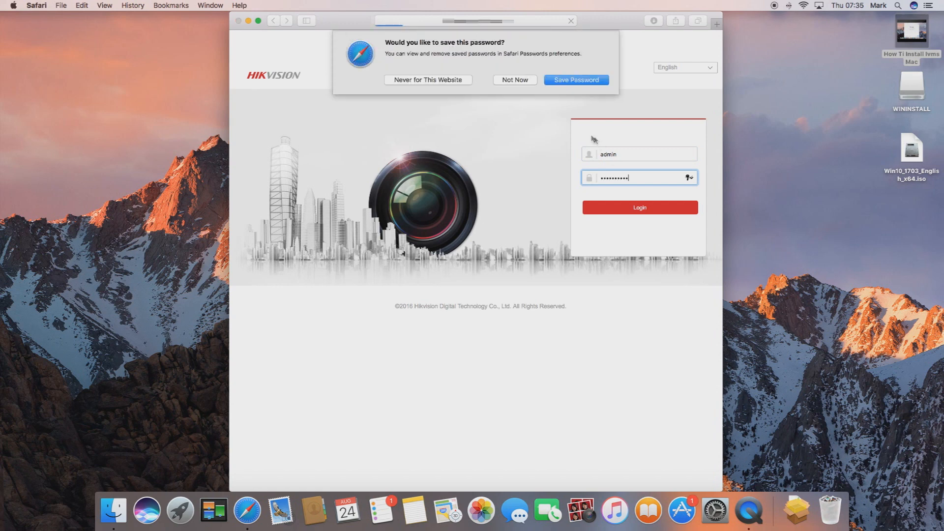
left_click(639, 207)
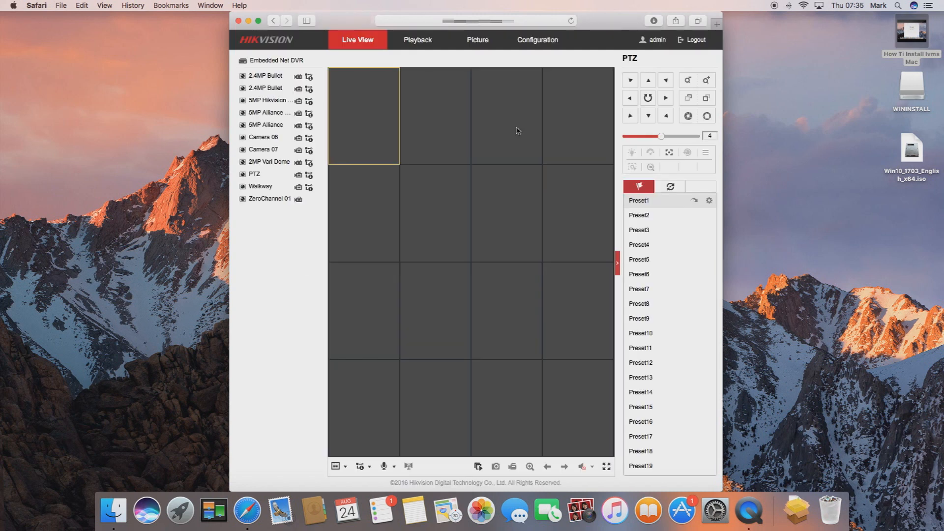
mouse_move(539, 481)
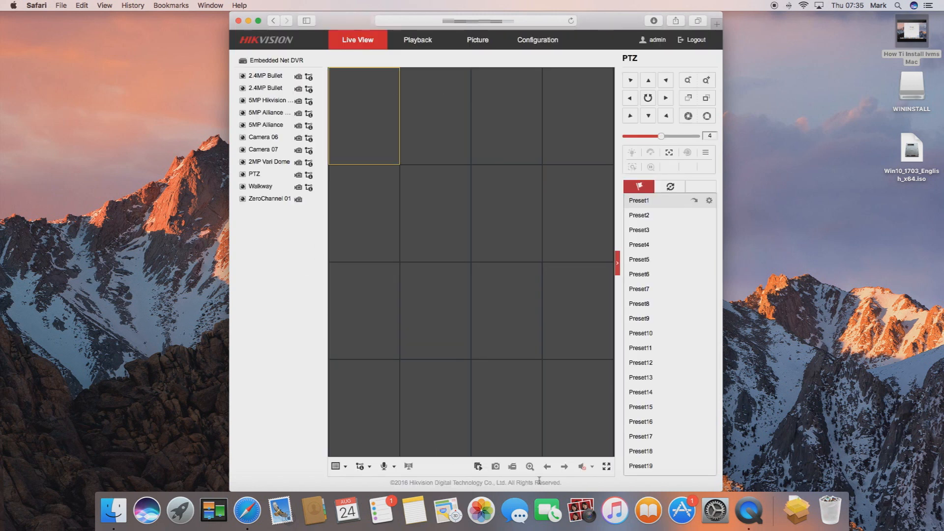
left_click(478, 466)
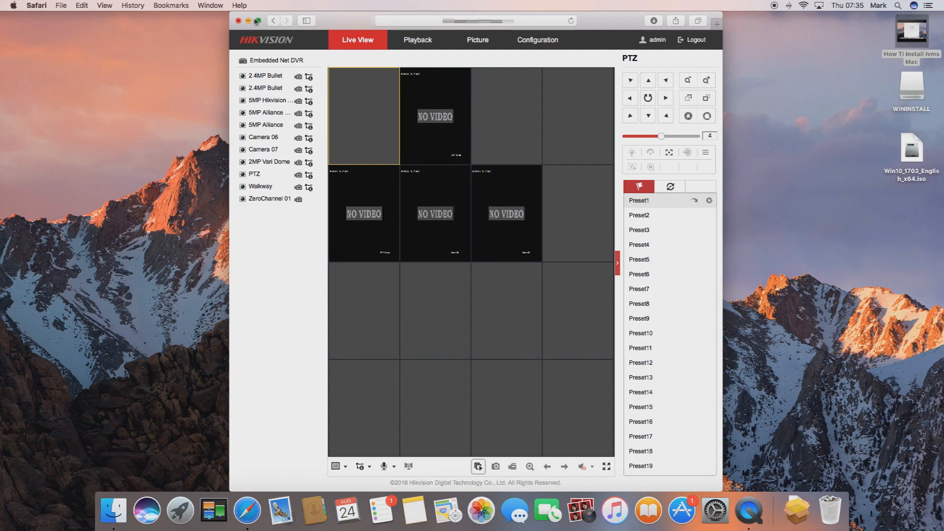